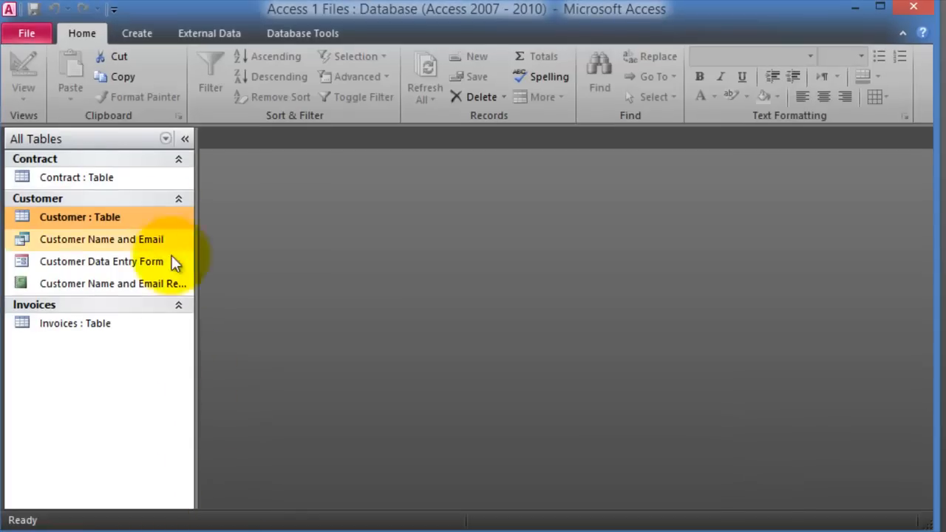
mouse_move(100, 239)
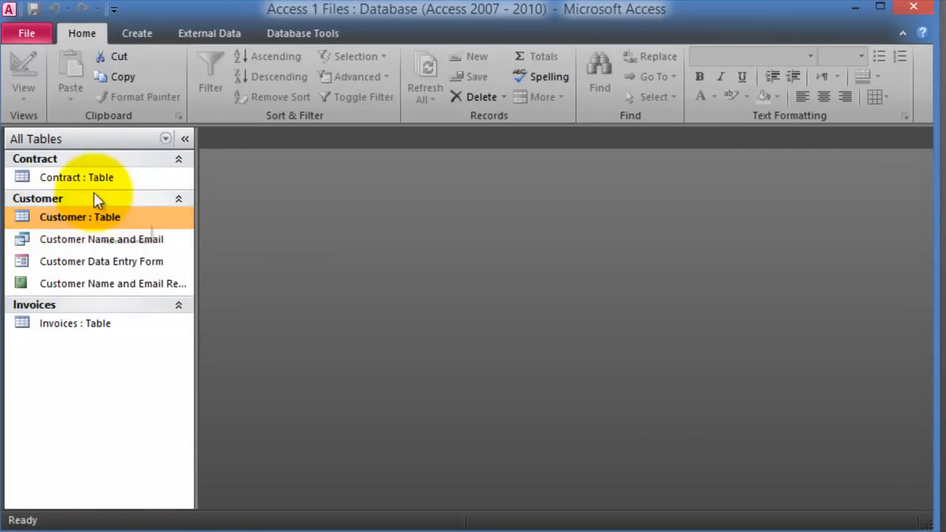
mouse_move(60, 225)
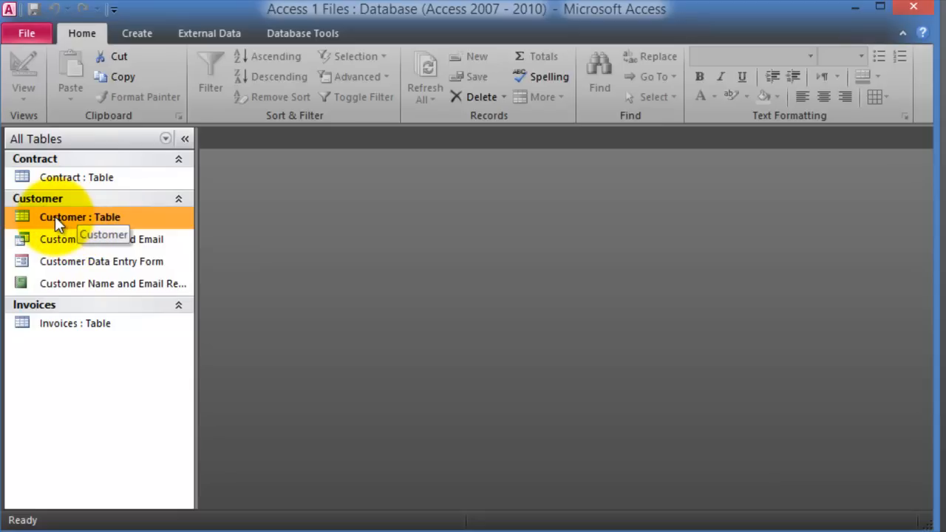
- Open the Customer table in Datasheet View, showing its 38 customer records
left_click(77, 177)
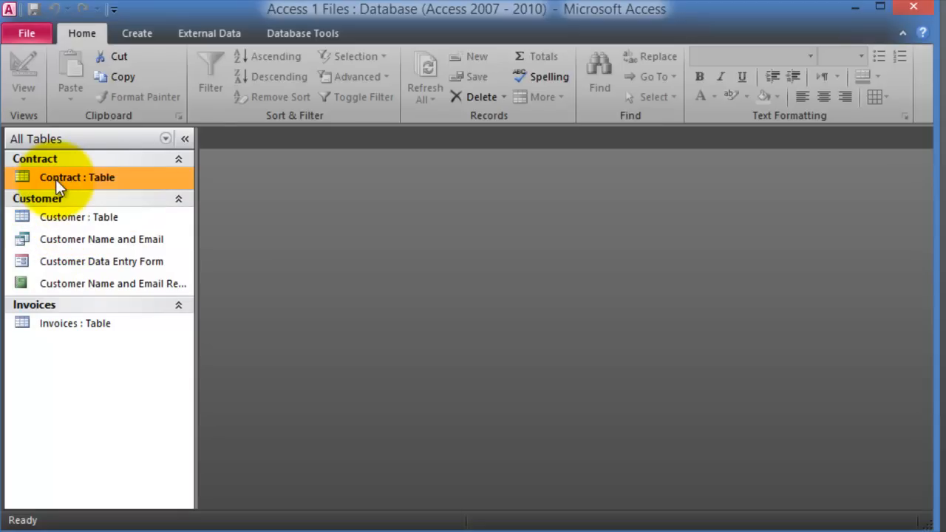
mouse_move(74, 322)
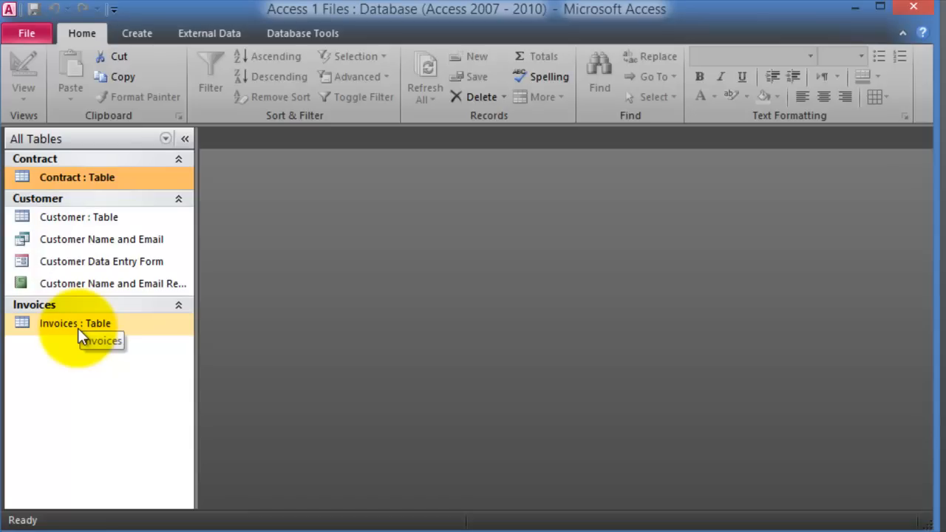
mouse_move(71, 316)
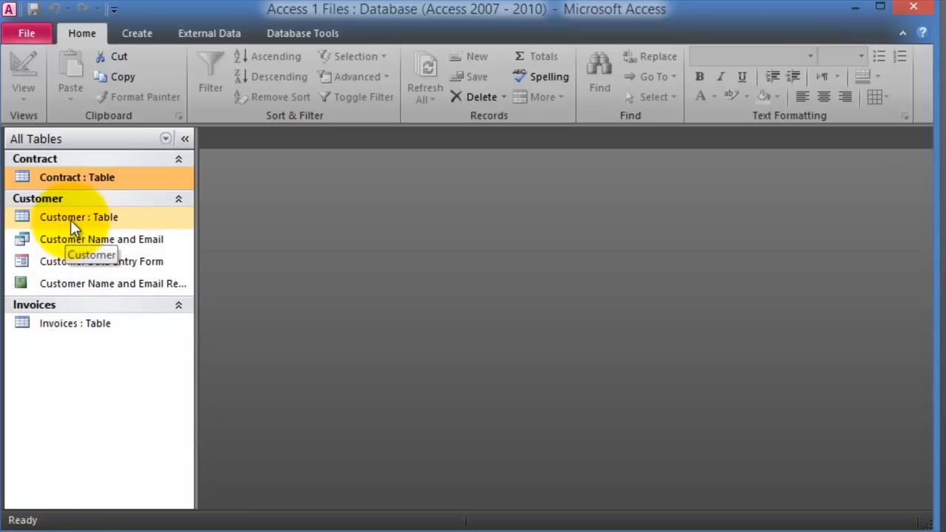
double_click(79, 216)
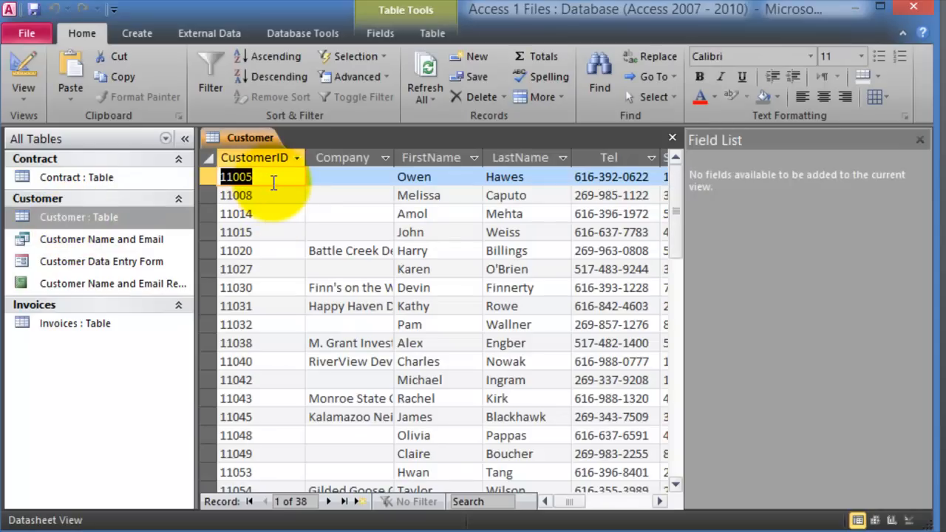
left_click(919, 139)
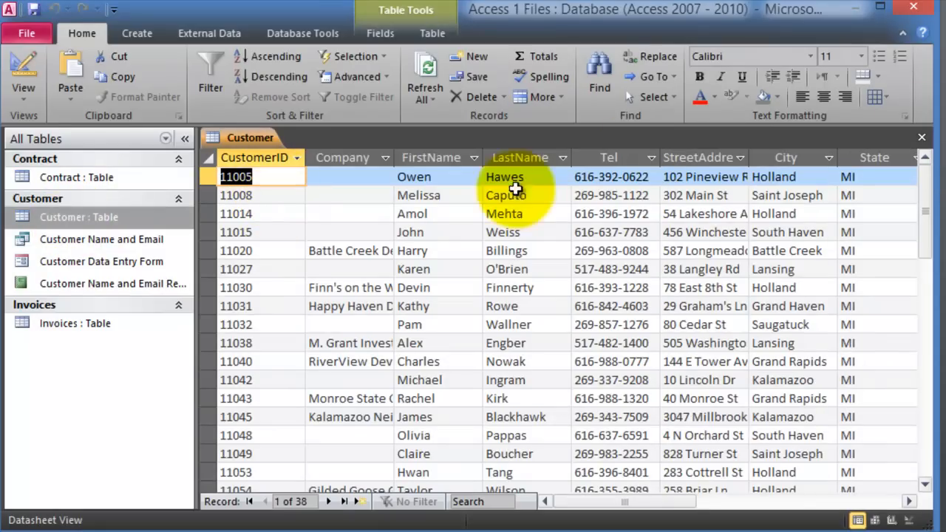
mouse_move(343, 156)
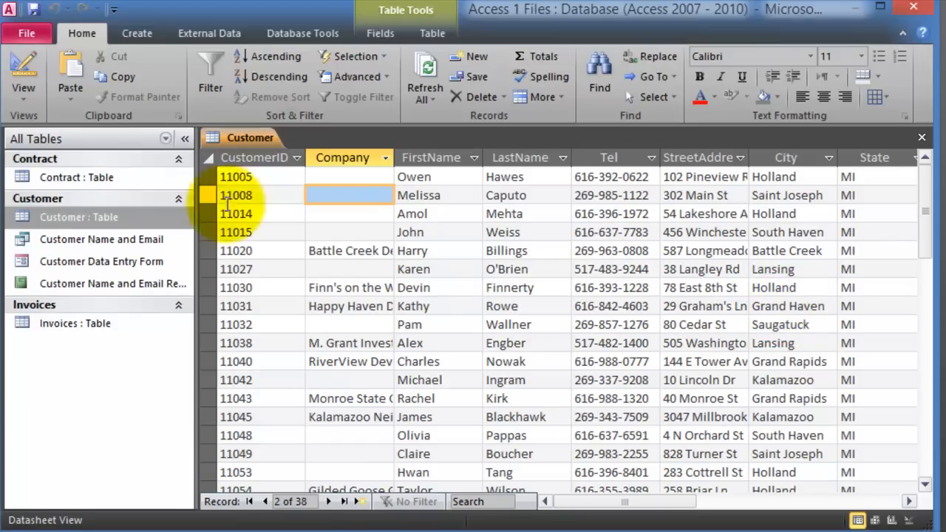
mouse_move(95, 235)
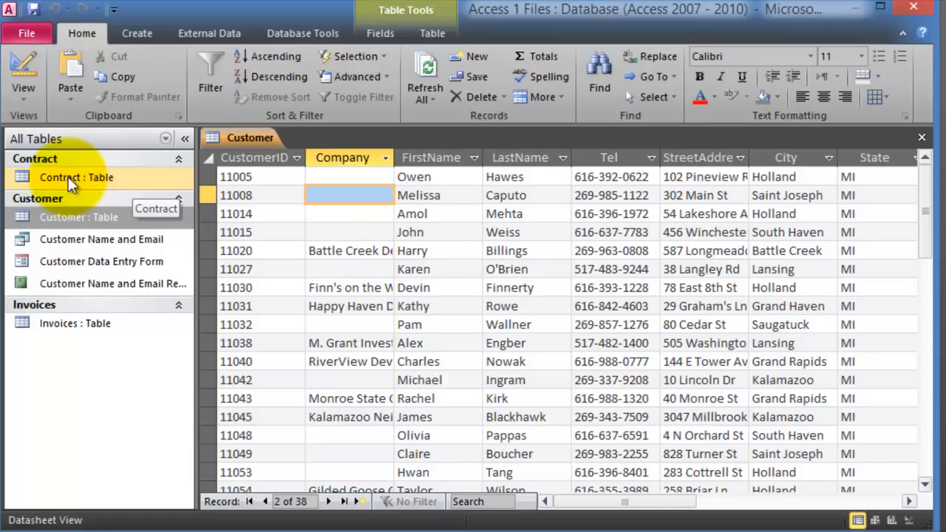
- Open the Contract table in a second tab, showing its 65 contract records
double_click(77, 177)
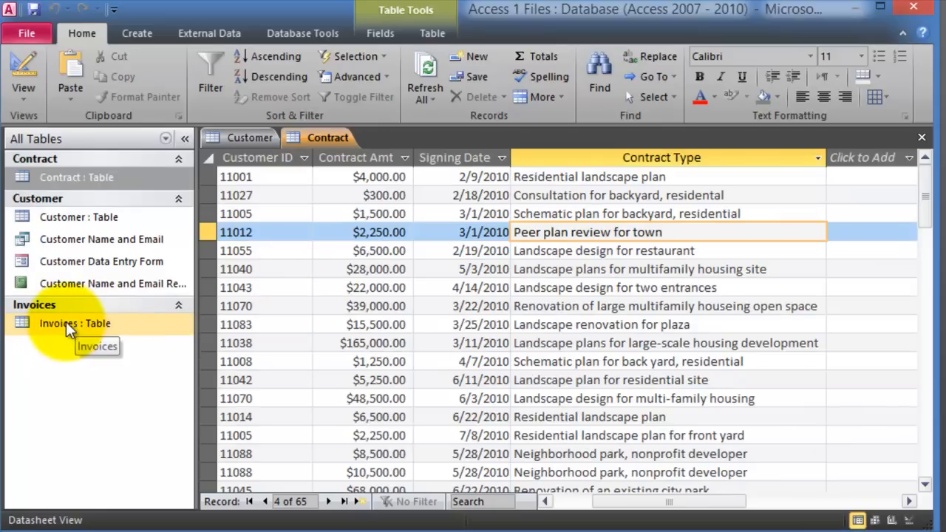
left_click(74, 322)
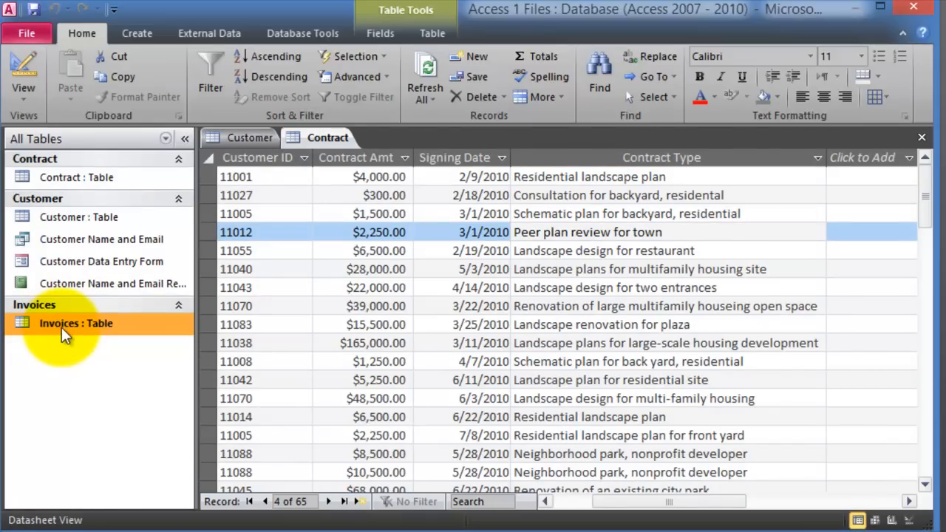
- Open the Invoices table in a third tab, showing its 172 invoice records
double_click(74, 322)
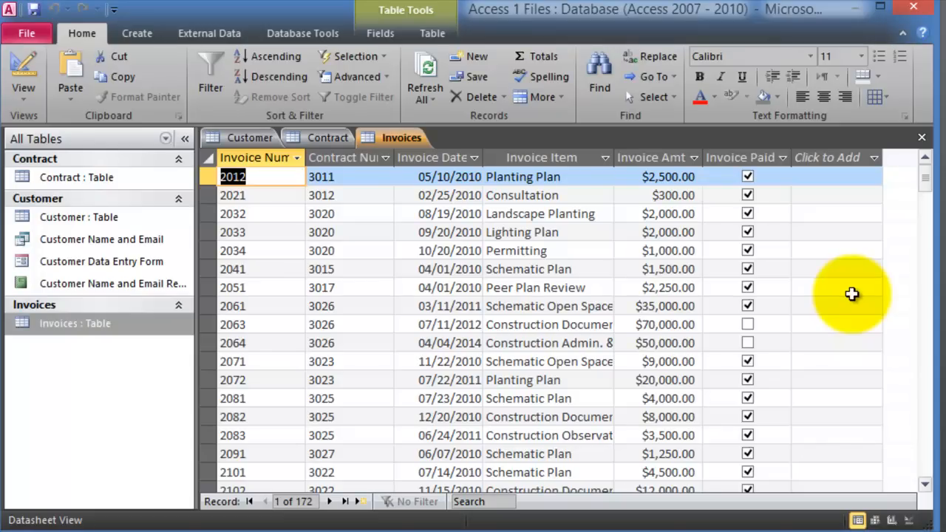
mouse_move(74, 332)
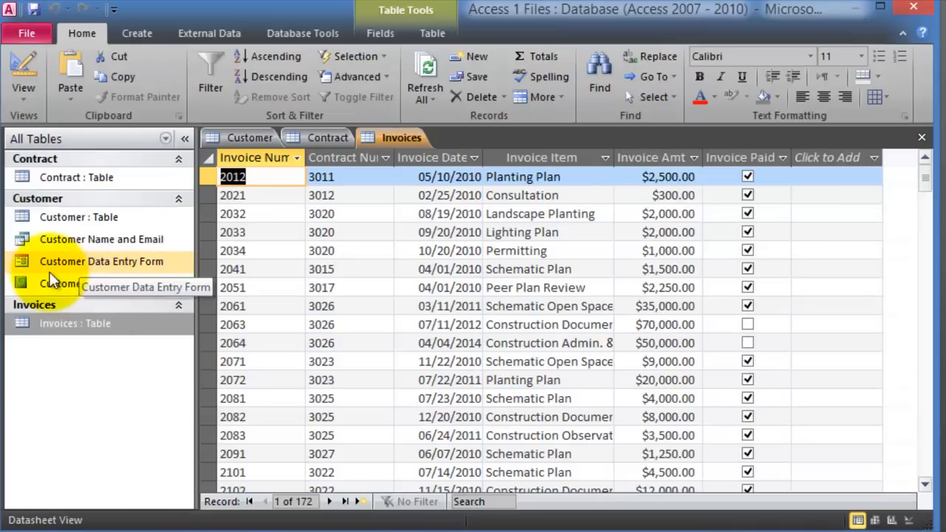
mouse_move(80, 216)
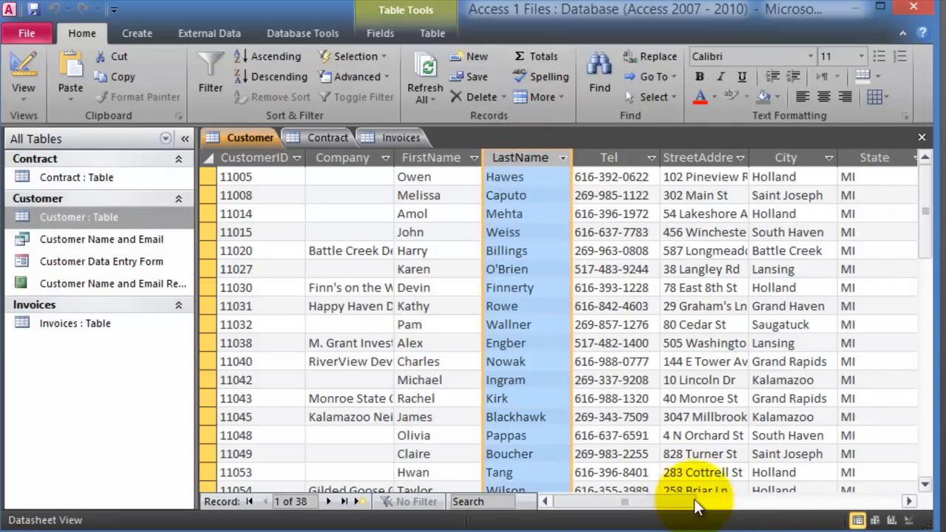
scroll("right", 3)
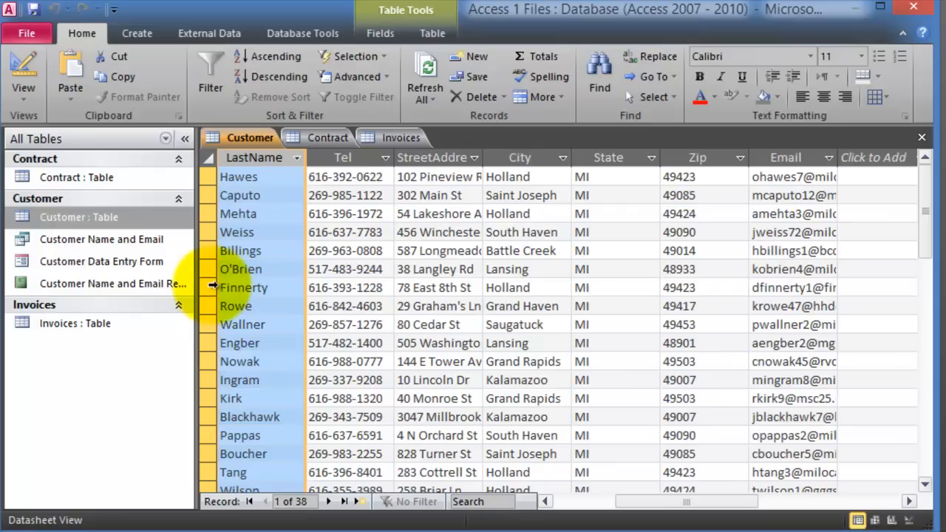
mouse_move(100, 240)
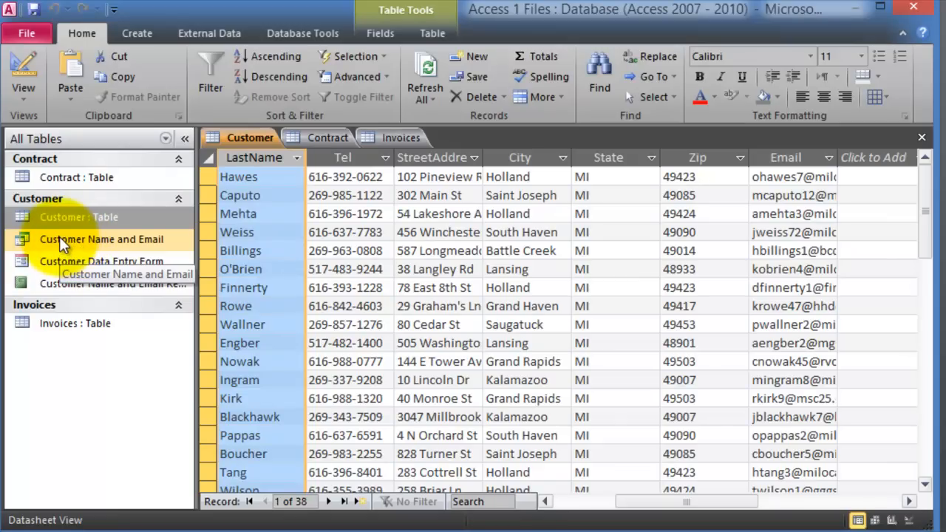
mouse_move(65, 250)
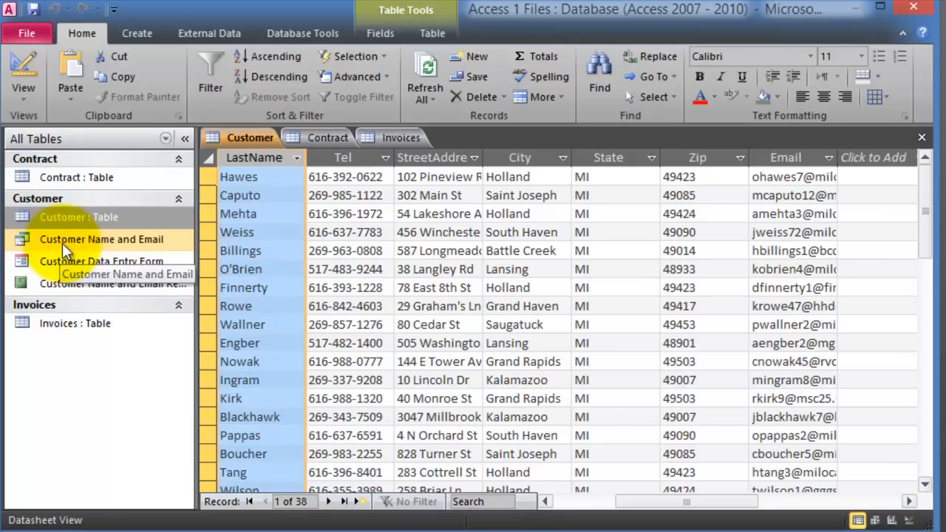
- Run the Customer Name and Email query and move to the Customer table's new record row
double_click(100, 239)
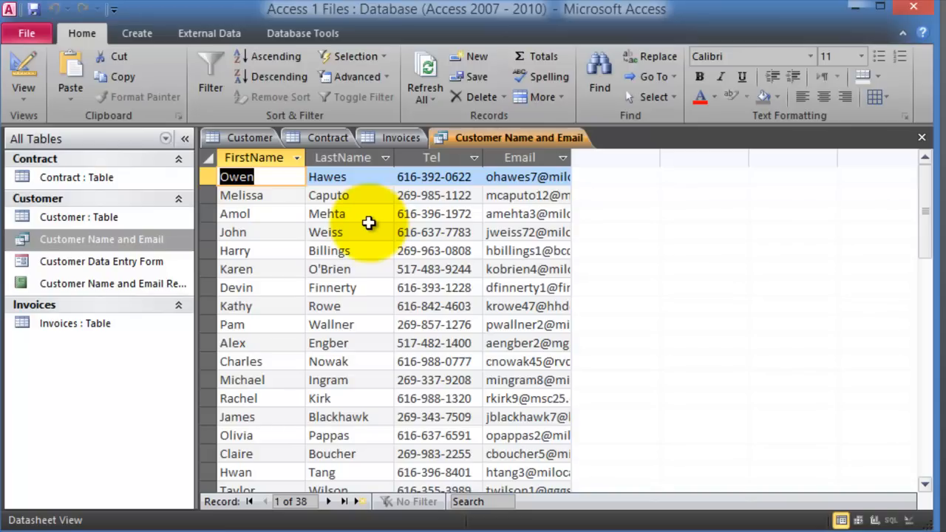
mouse_move(100, 305)
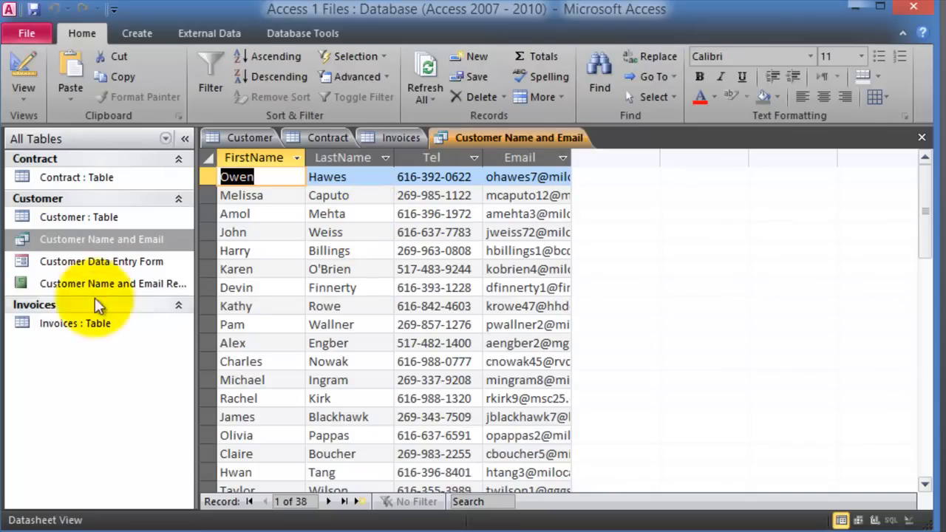
mouse_move(100, 262)
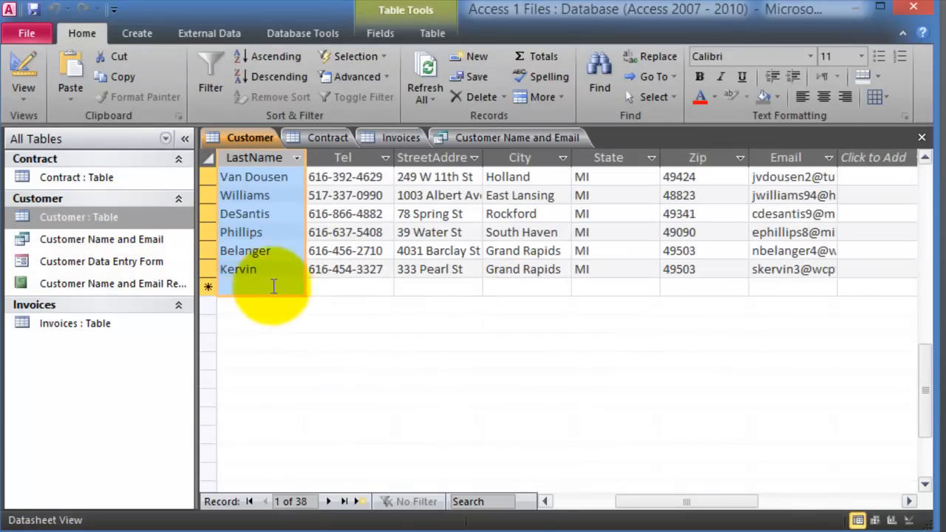
left_click(703, 287)
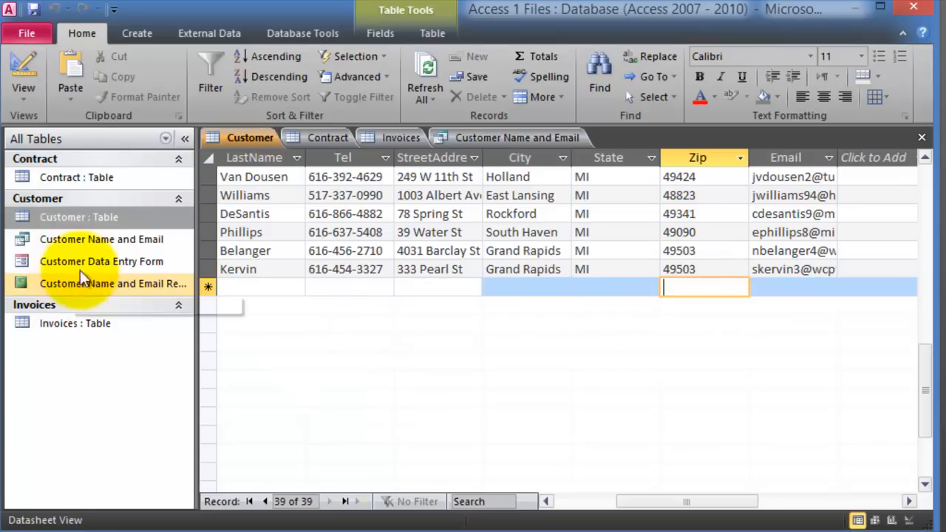
mouse_move(101, 260)
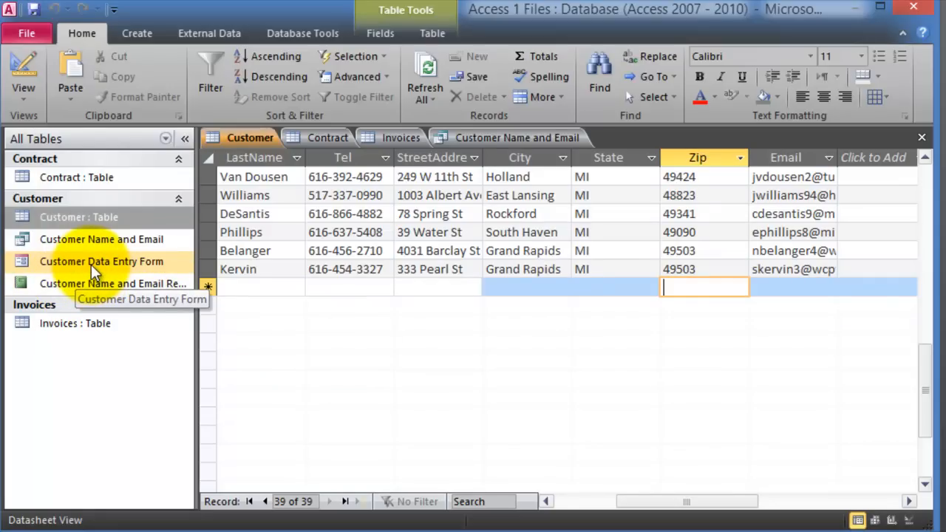
- Open the Customer Data Entry Form and step to the blank new customer record 39 of 39
double_click(101, 260)
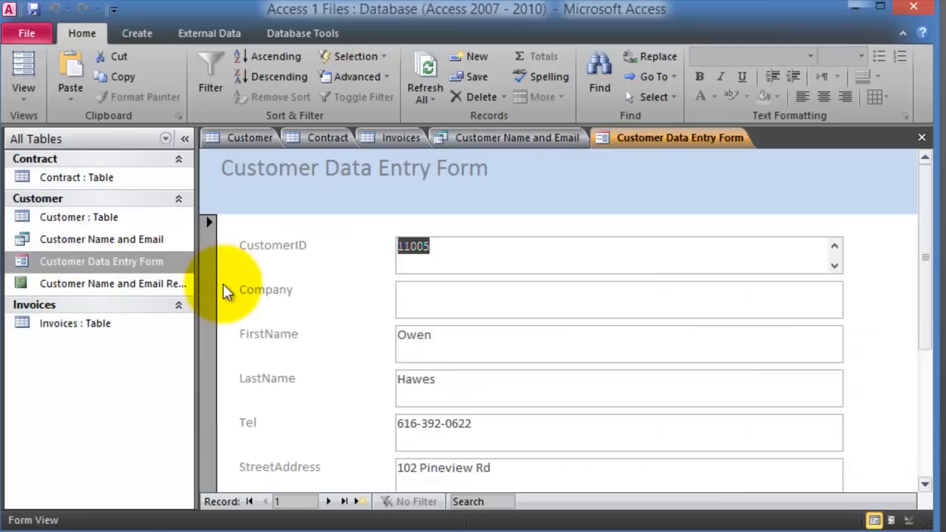
scroll("down", 3)
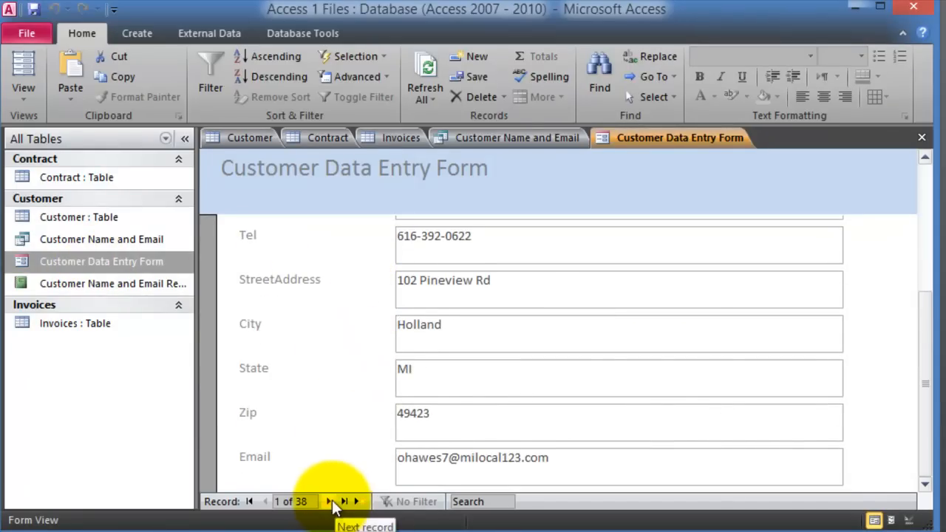
left_click(344, 501)
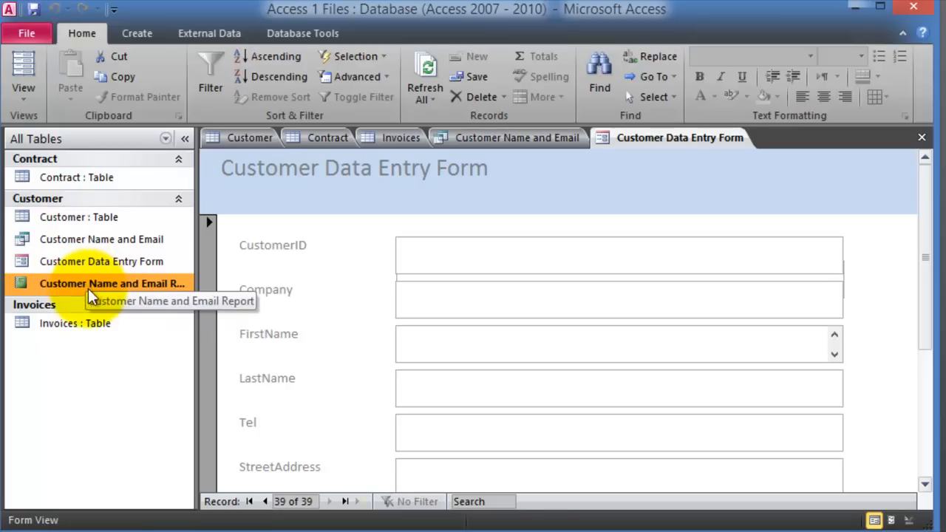
- Open the Customer Name and Email Report in Report View, listing names, phones and emails
double_click(110, 284)
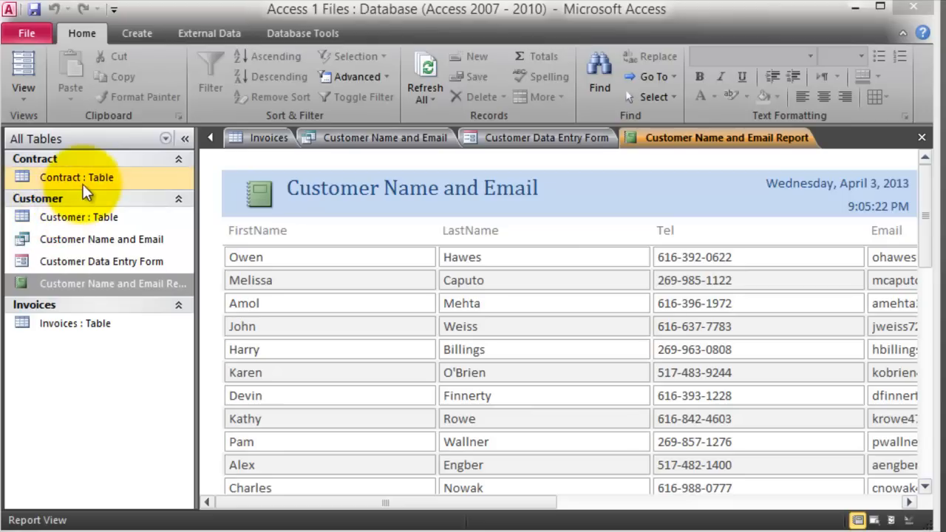
mouse_move(101, 239)
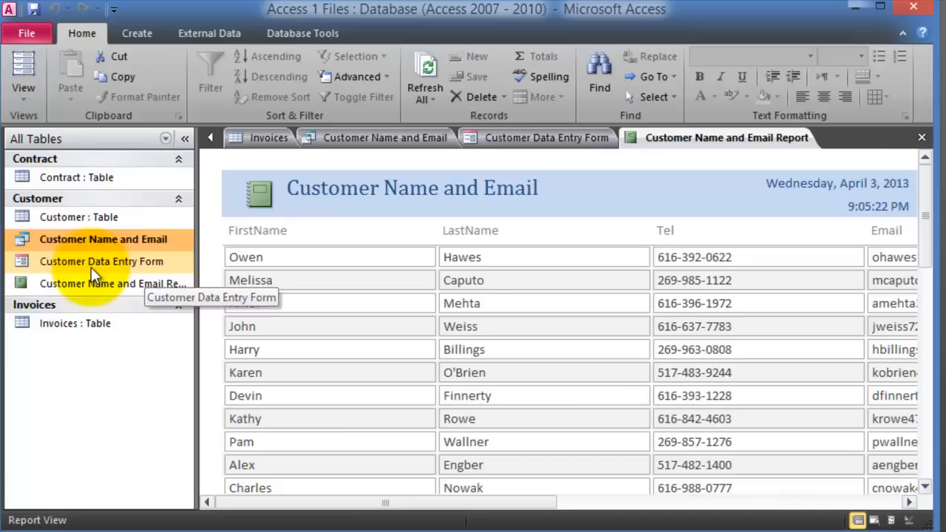
left_click(101, 260)
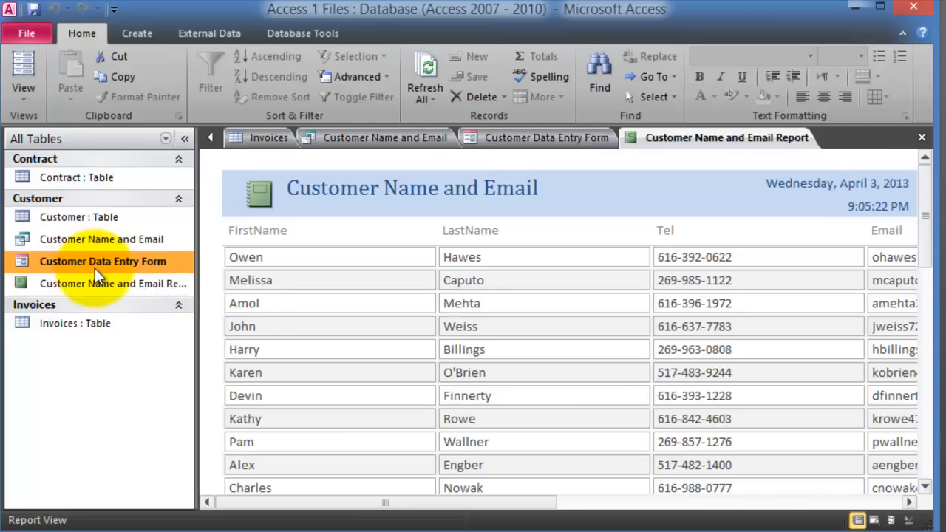
left_click(112, 284)
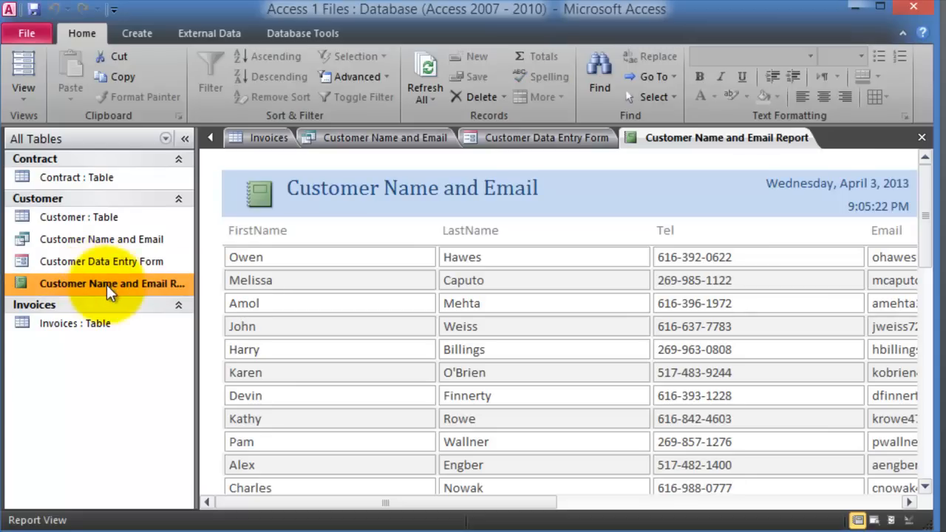